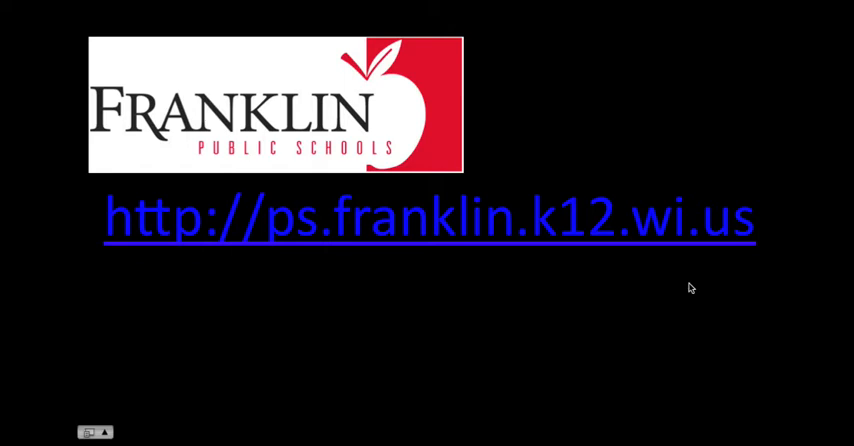
Step: Show the district website's PowerSchool menu expanded to Login – Parents/Students
left_click(430, 218)
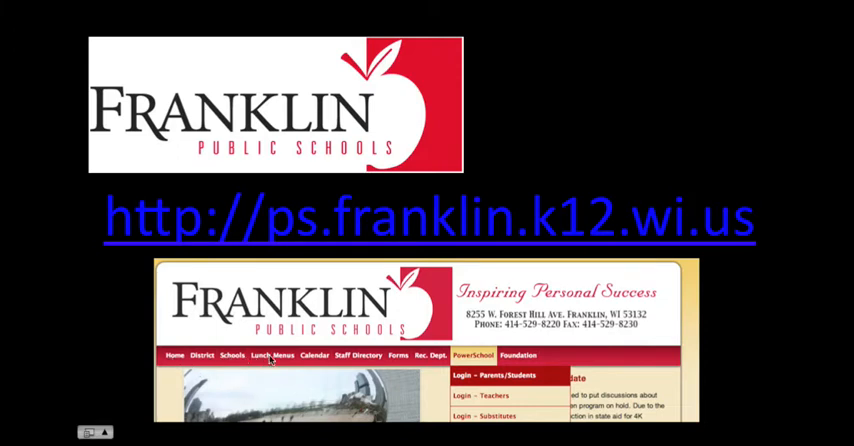
mouse_move(474, 363)
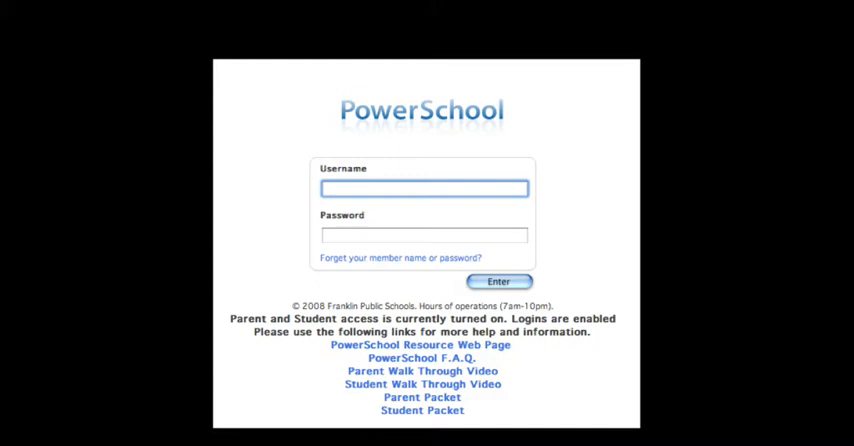
Step: Sign in as student 's123456' with the password to reach Grades and Attendance
left_click(424, 188)
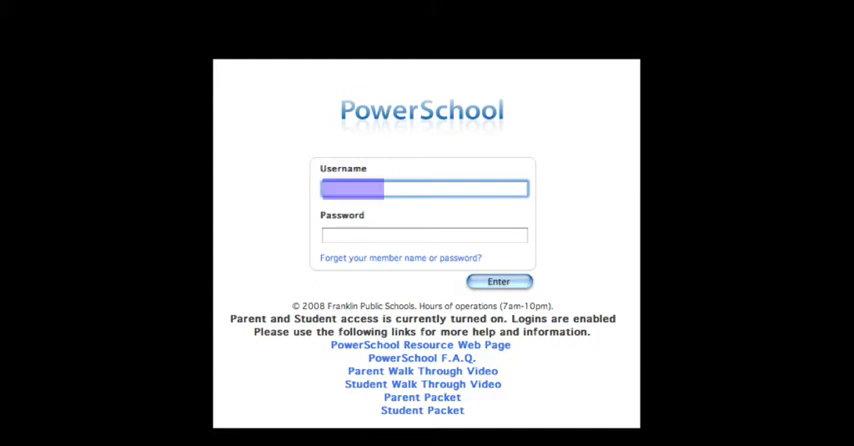
type("s123456")
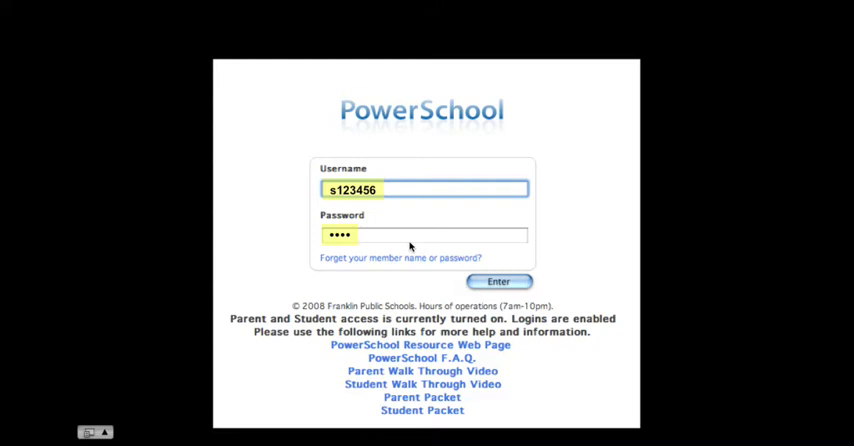
mouse_move(410, 247)
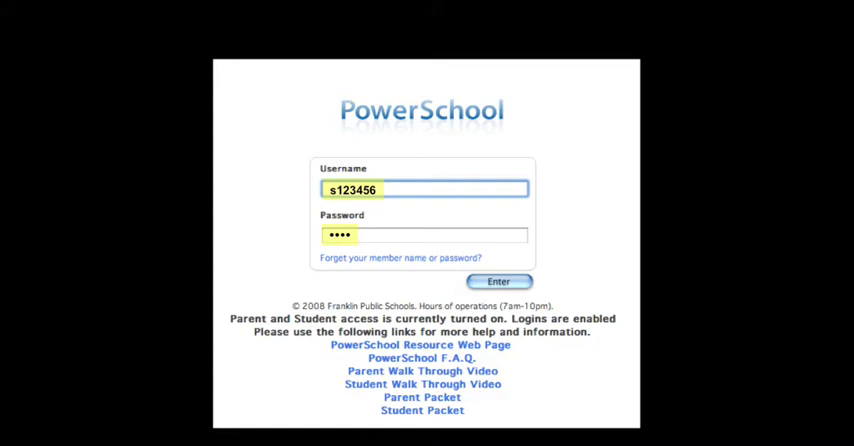
left_click(498, 281)
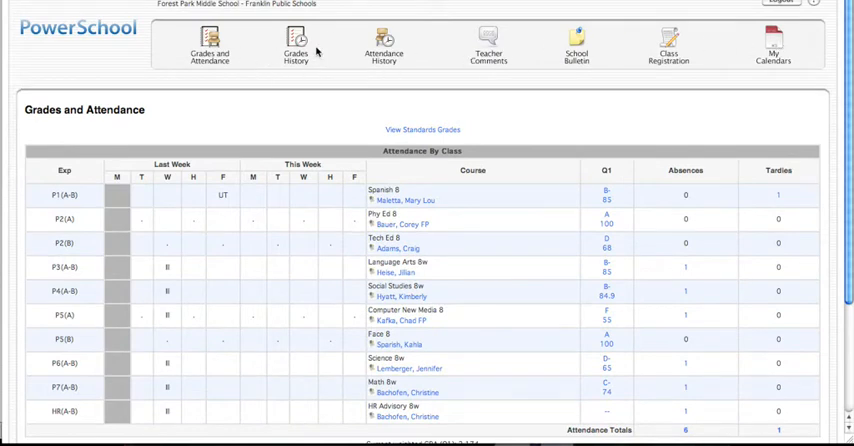
mouse_move(749, 57)
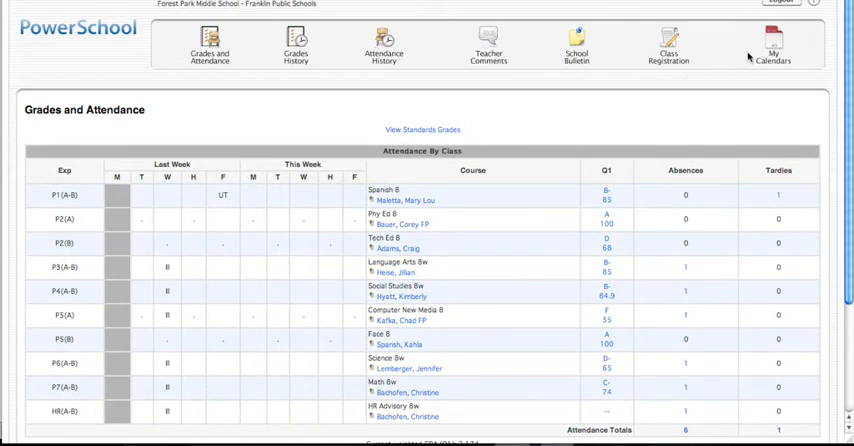
mouse_move(95, 33)
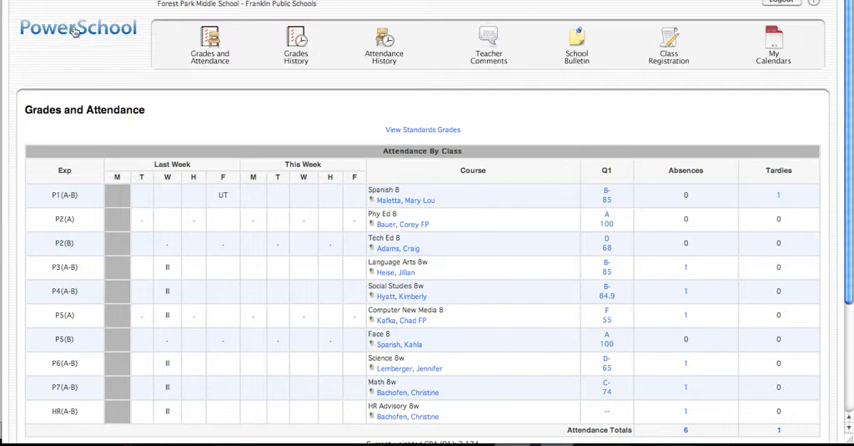
mouse_move(180, 83)
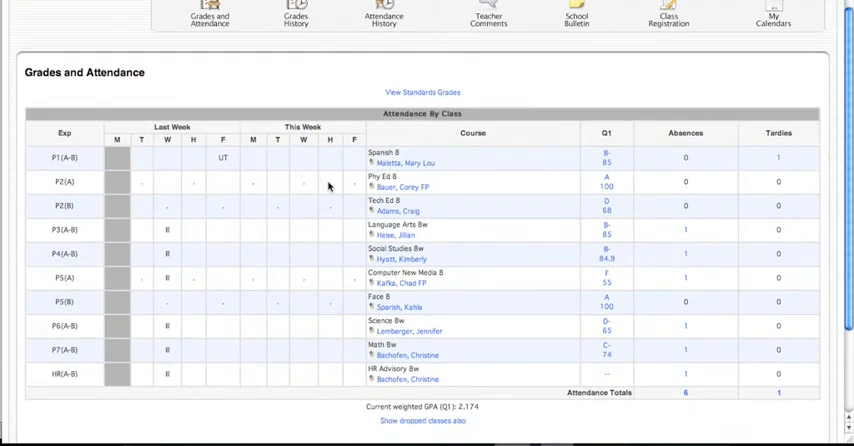
mouse_move(250, 253)
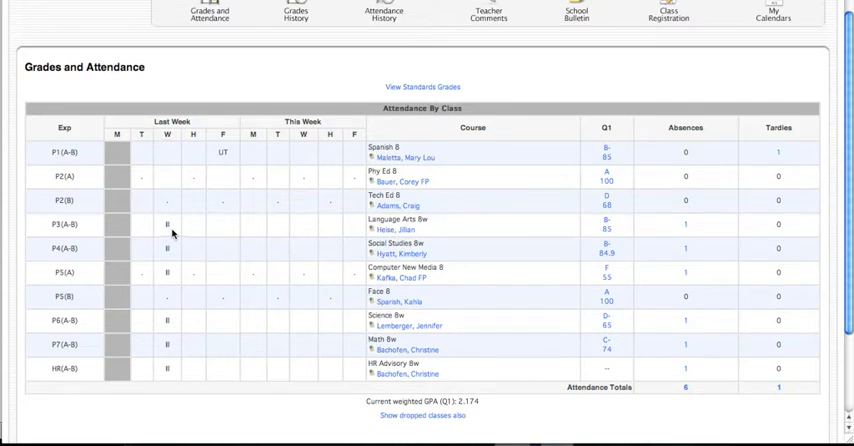
mouse_move(170, 234)
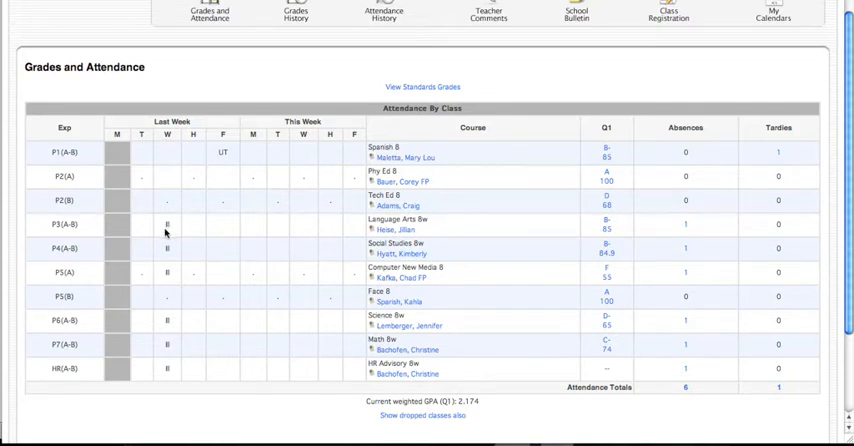
scroll("down", 3)
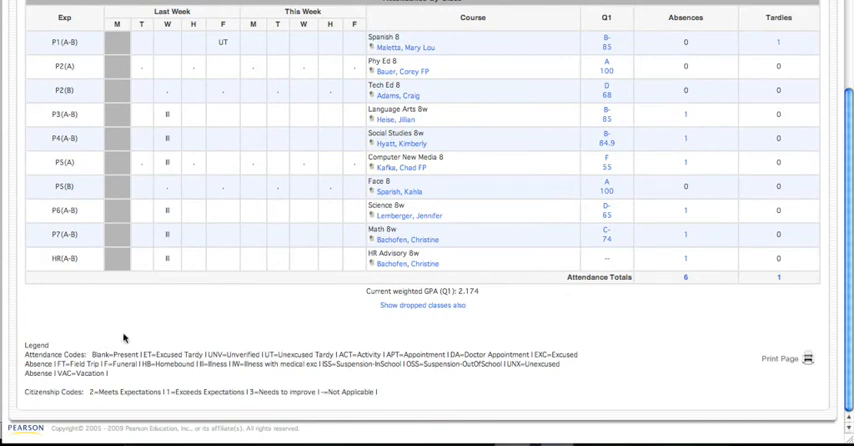
scroll("down", 3)
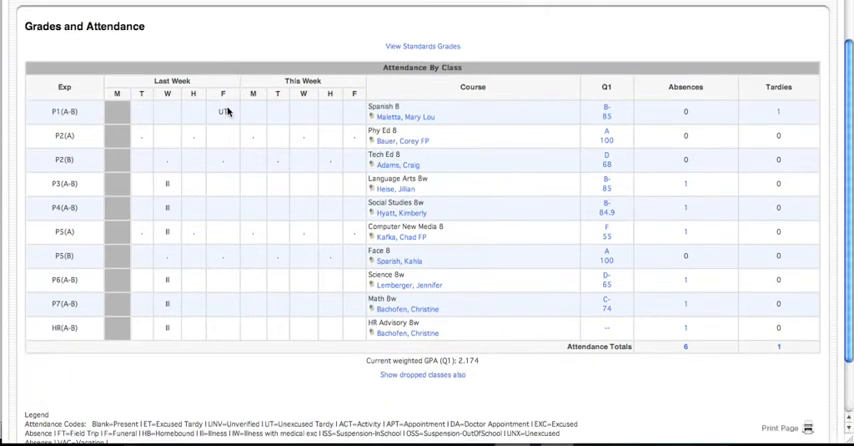
mouse_move(237, 124)
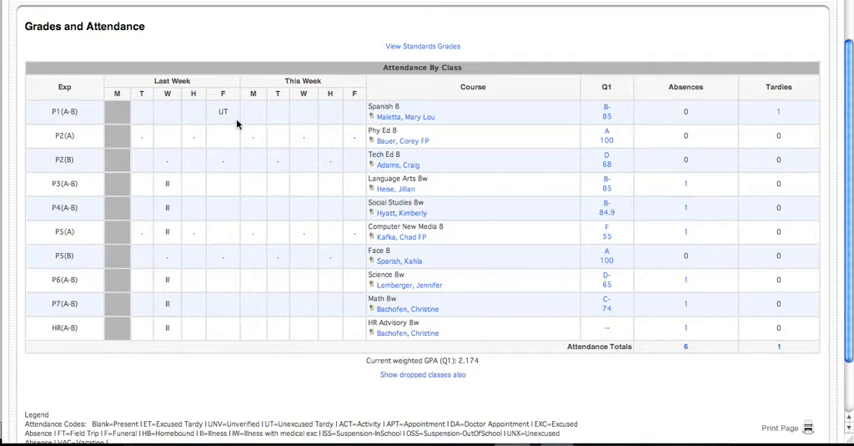
mouse_move(231, 159)
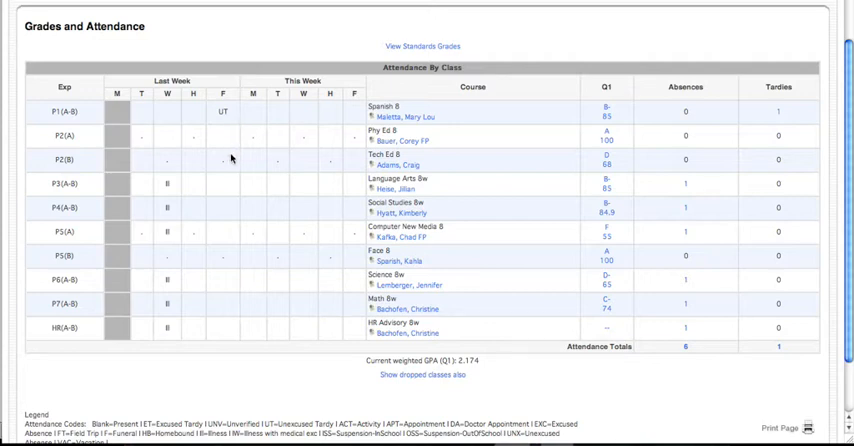
mouse_move(233, 158)
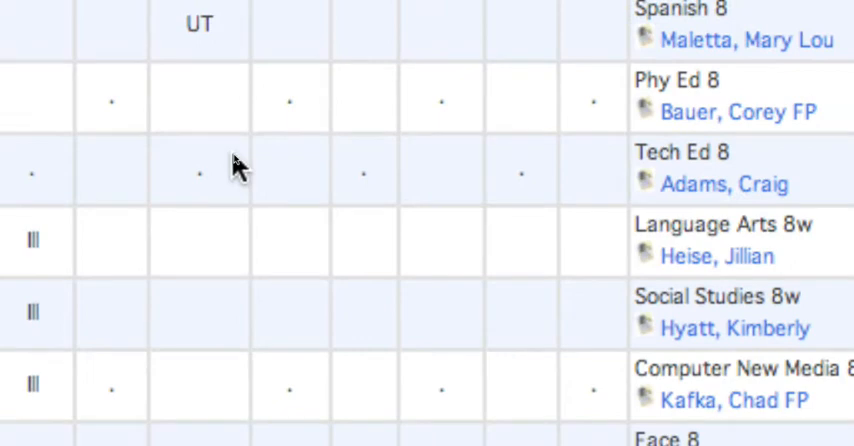
scroll("down", 3)
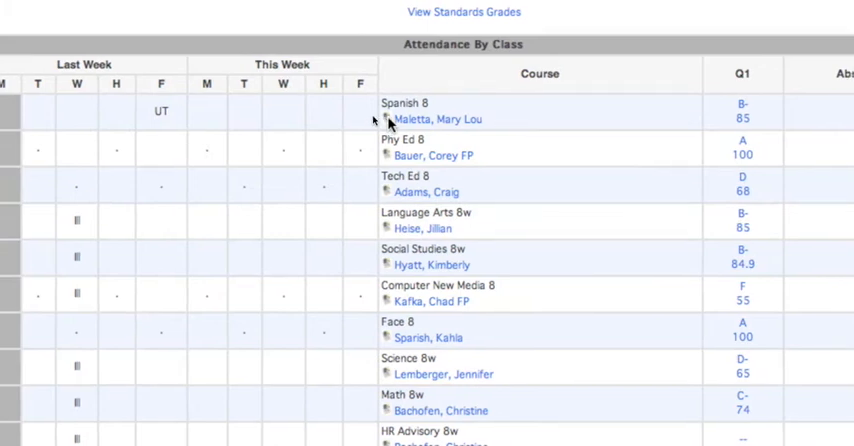
left_click(436, 119)
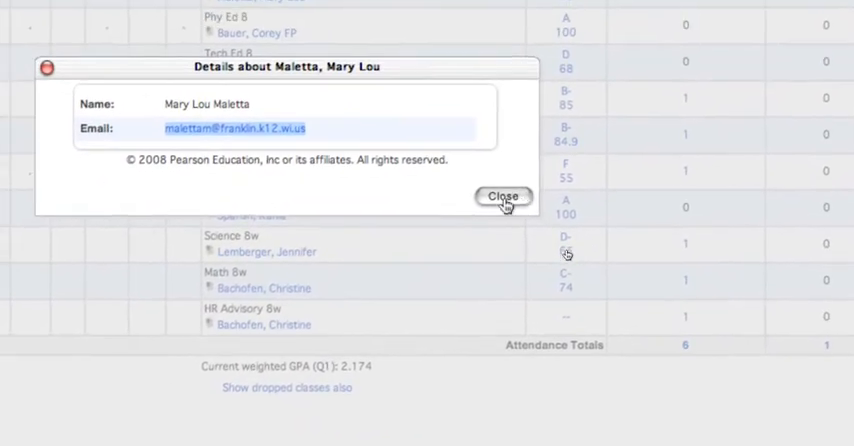
left_click(503, 196)
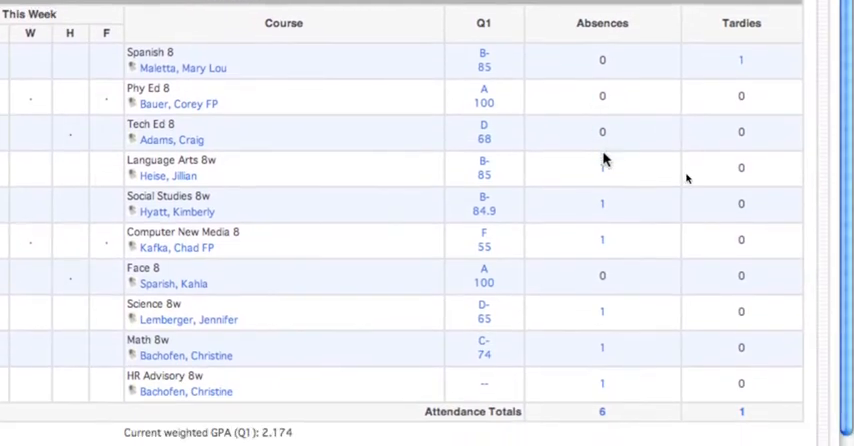
scroll("down", 3)
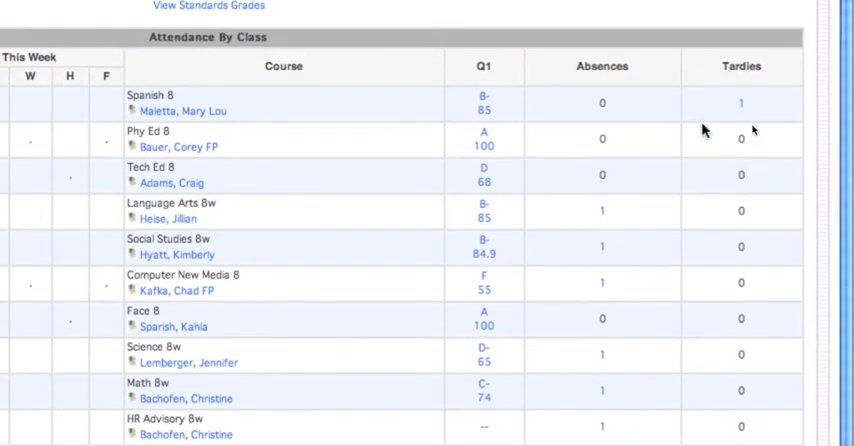
scroll("down", 3)
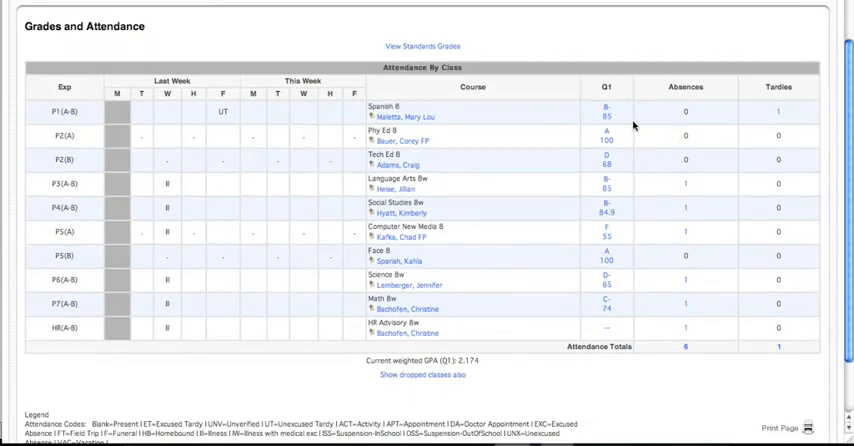
mouse_move(611, 124)
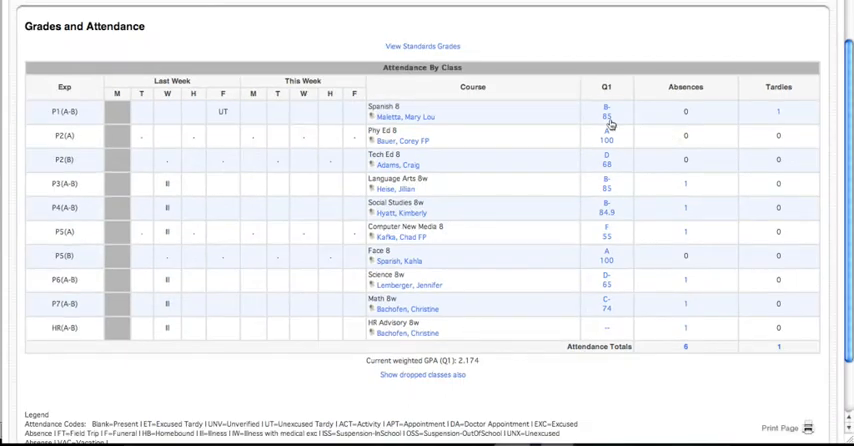
mouse_move(611, 126)
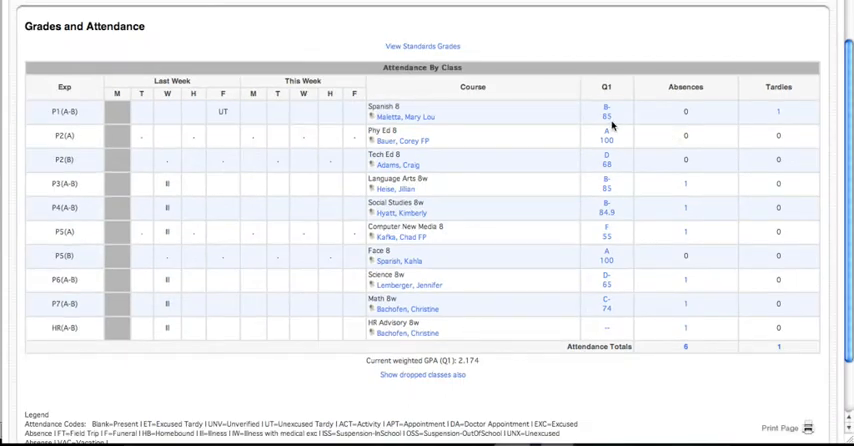
mouse_move(456, 220)
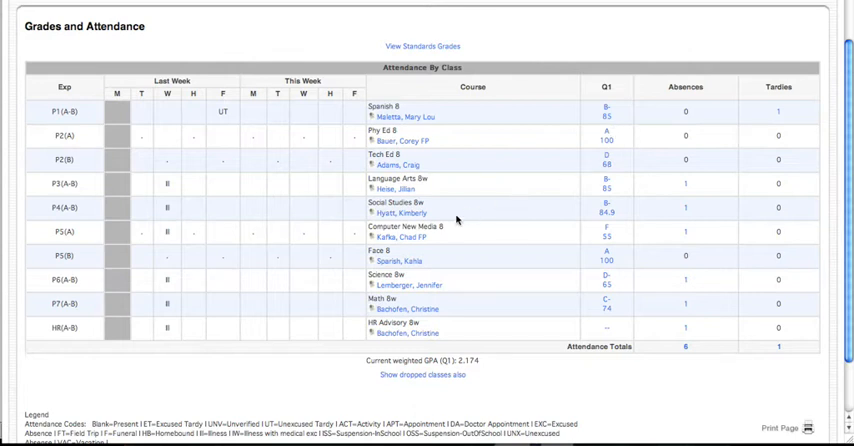
mouse_move(573, 222)
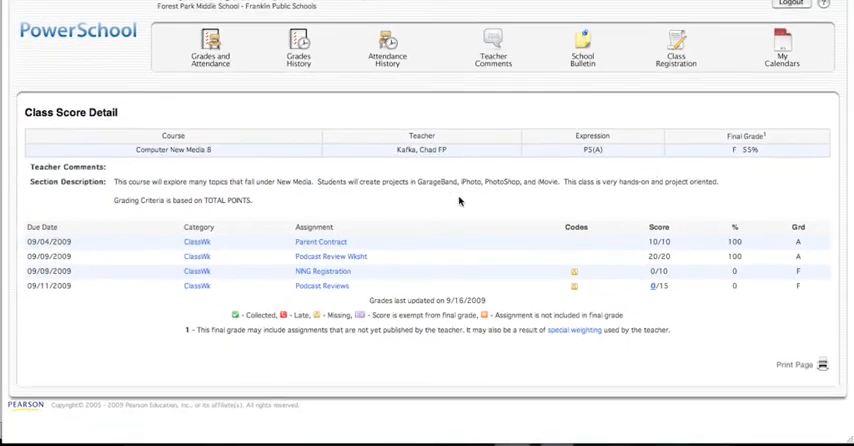
mouse_move(410, 228)
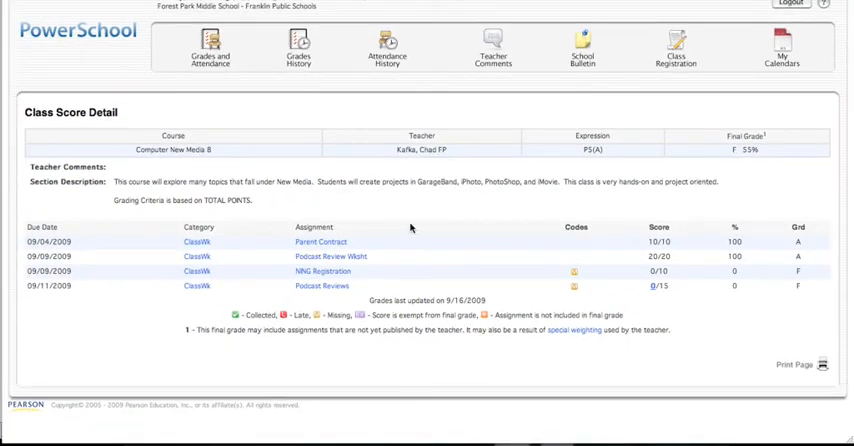
mouse_move(256, 201)
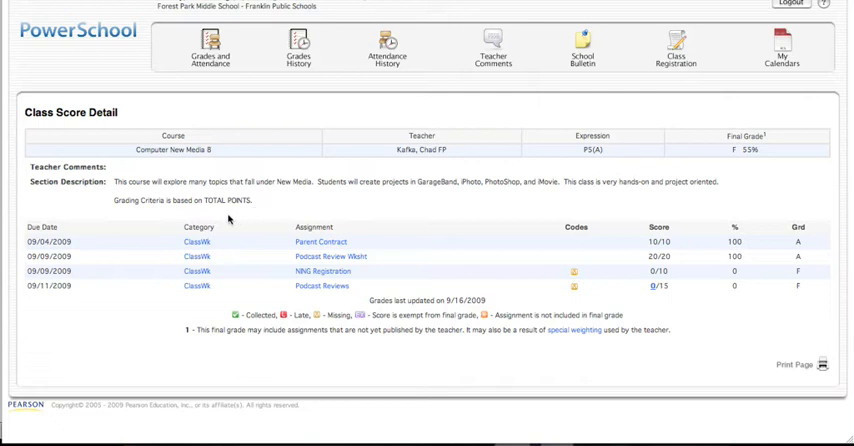
mouse_move(163, 250)
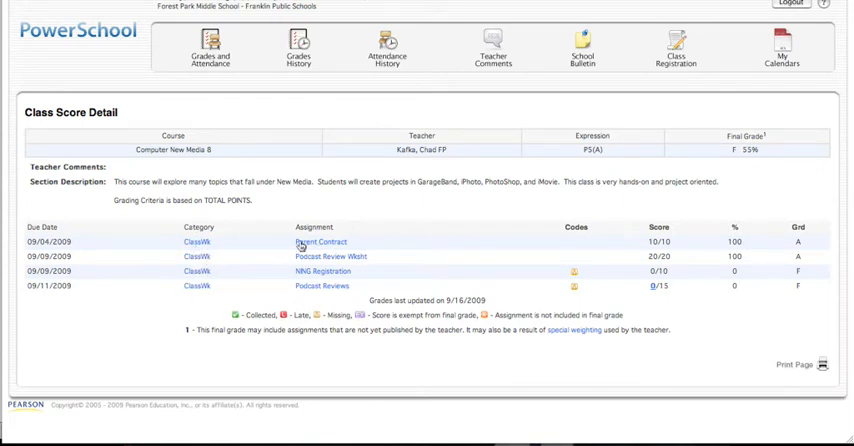
mouse_move(577, 237)
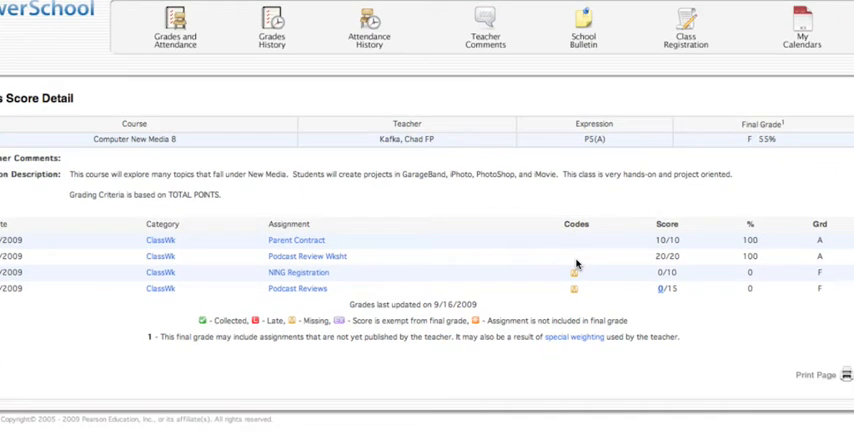
scroll("down", 3)
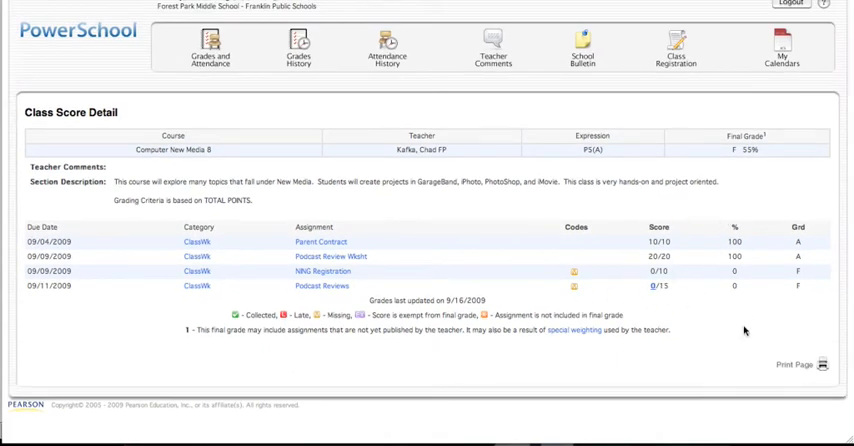
mouse_move(792, 257)
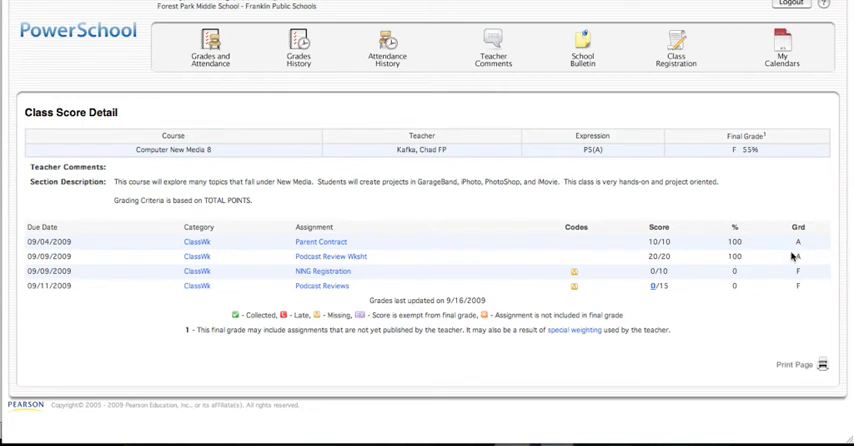
mouse_move(600, 280)
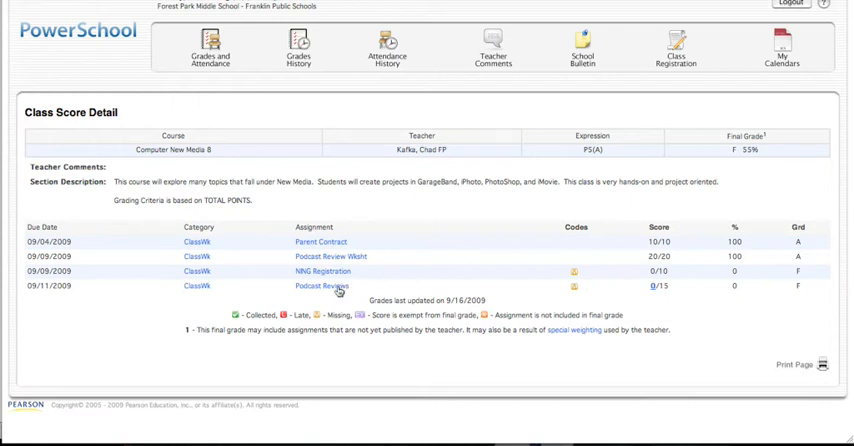
left_click(320, 287)
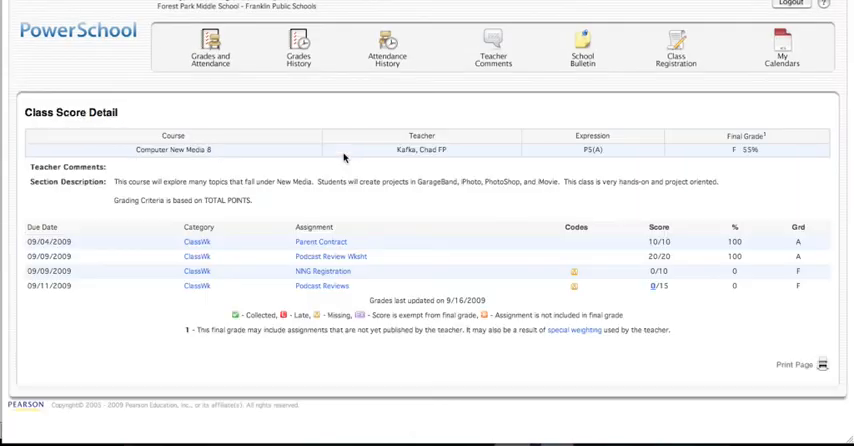
mouse_move(651, 294)
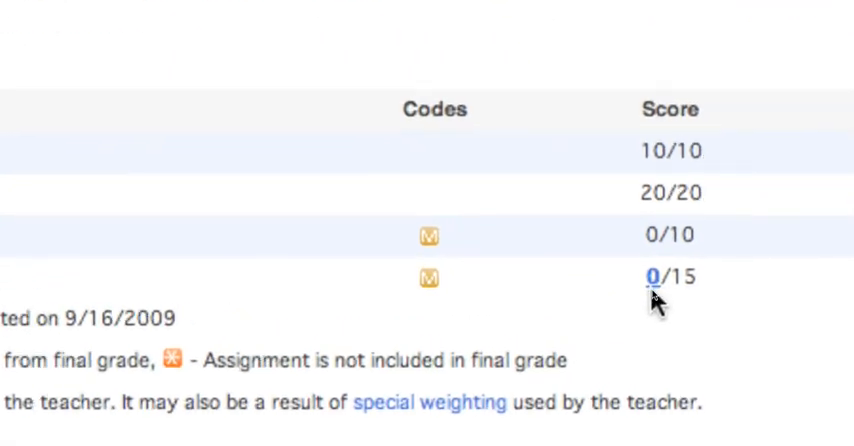
scroll("down", 3)
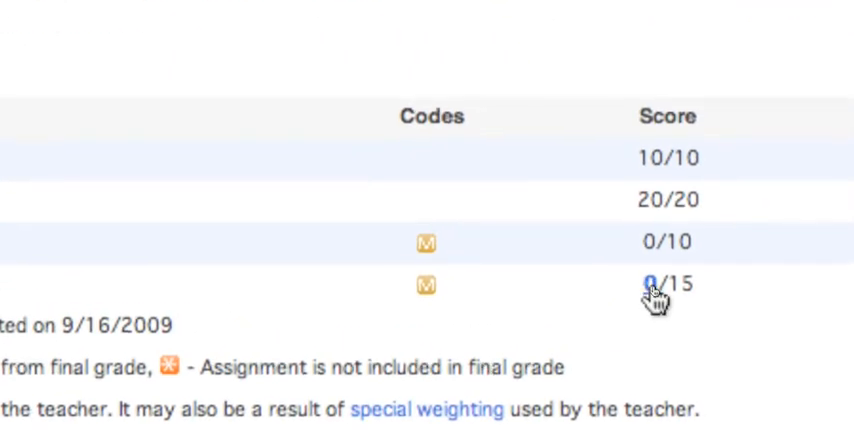
left_click(650, 283)
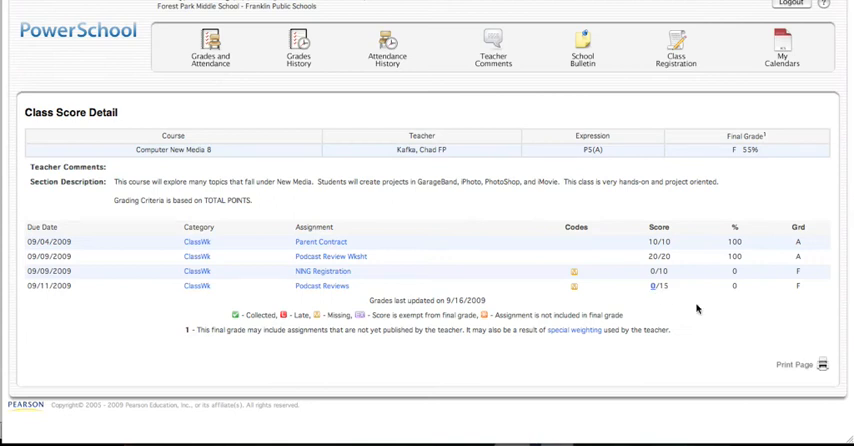
mouse_move(631, 192)
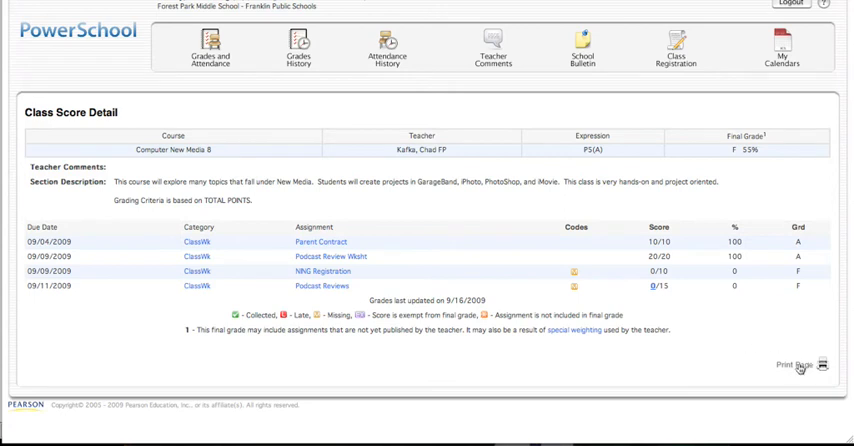
mouse_move(489, 274)
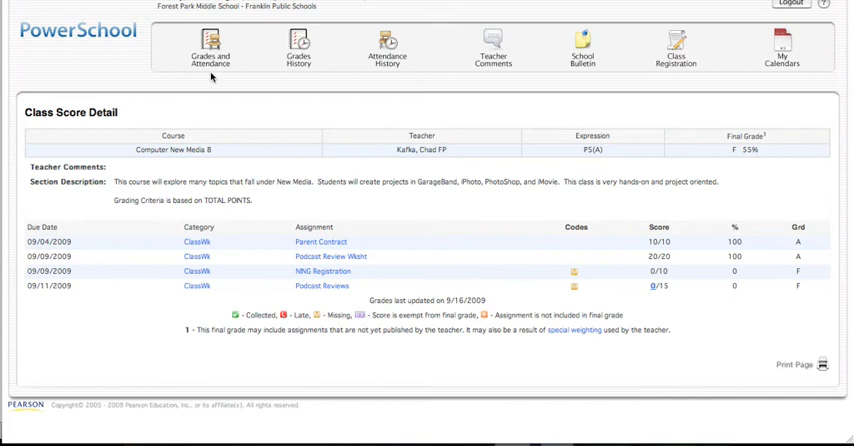
mouse_move(291, 99)
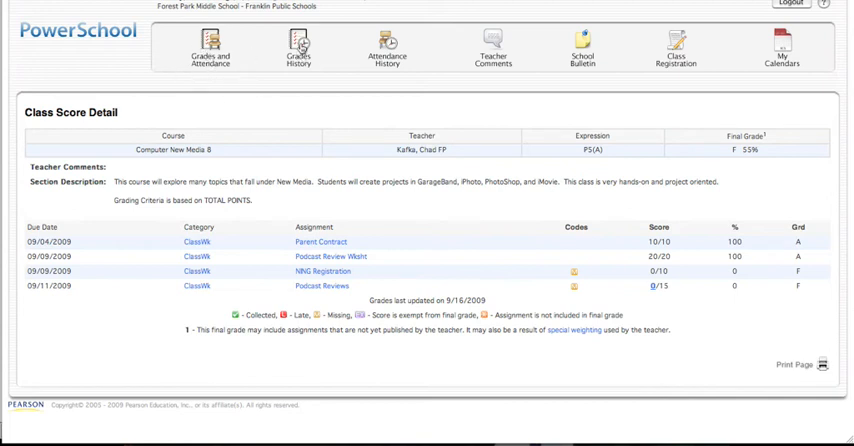
Step: Show the Meeting Attendance History with each course's daily marks through 9/28–10/2
left_click(298, 55)
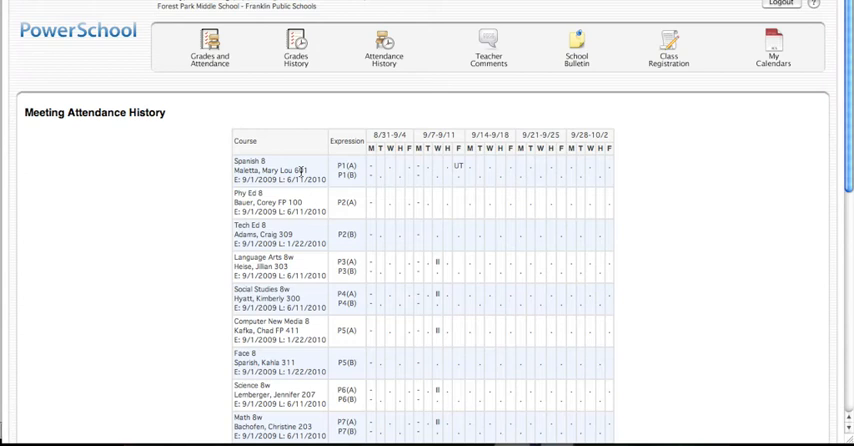
mouse_move(503, 193)
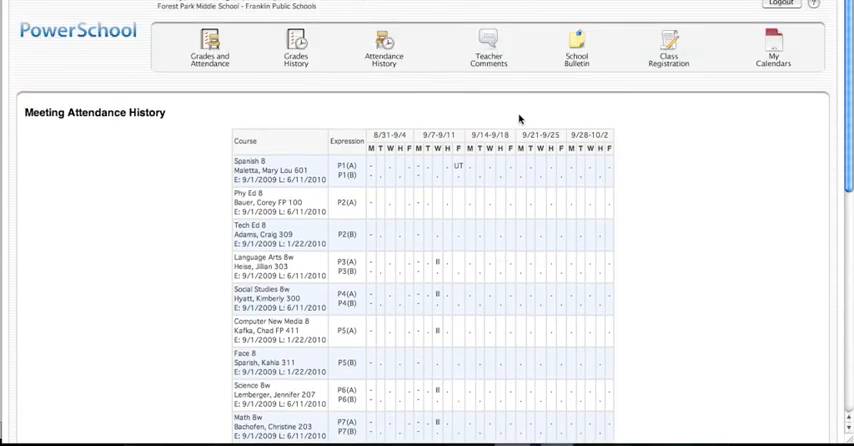
Step: Show the Teacher Comments page listing each class period, course and teacher
left_click(489, 50)
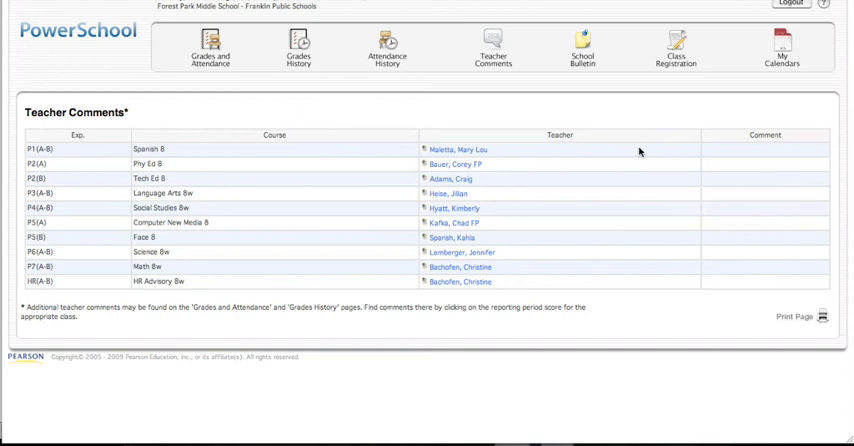
mouse_move(821, 178)
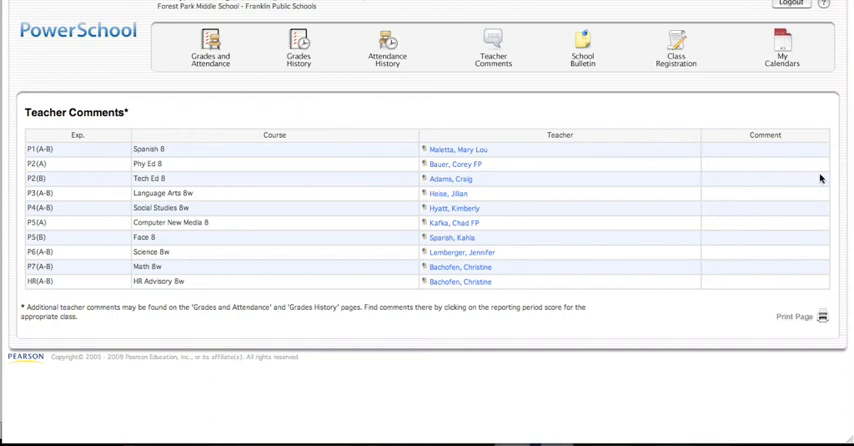
mouse_move(684, 195)
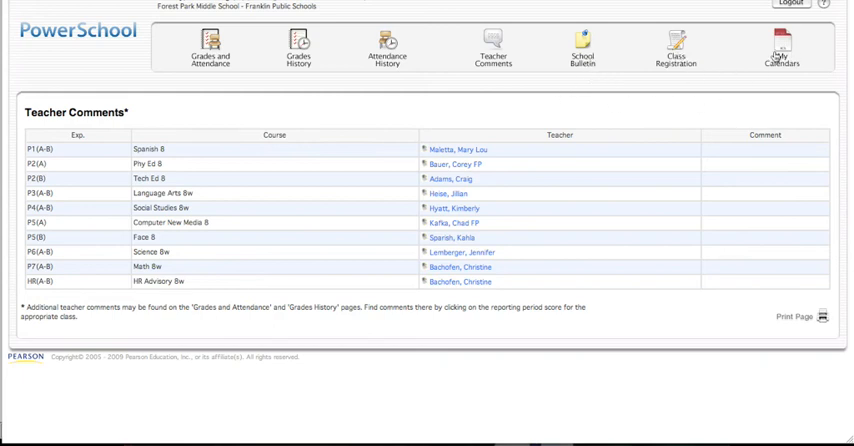
mouse_move(84, 29)
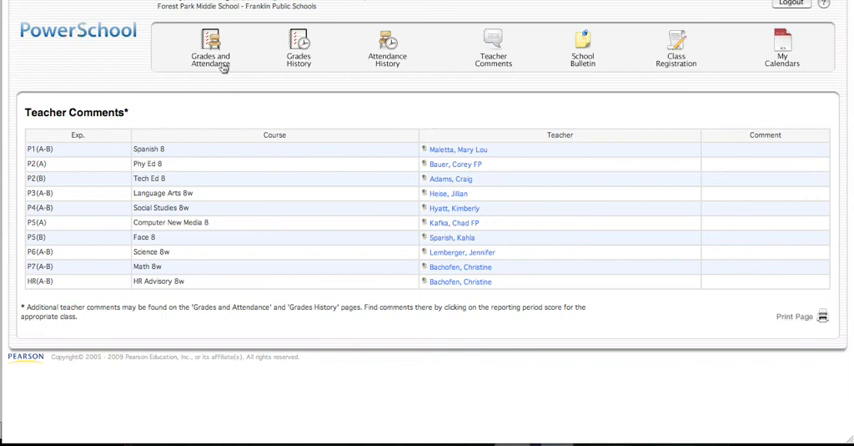
Step: Return to Grades and Attendance showing each class's Q1 grade, absences, tardies and weighted GPA
left_click(210, 50)
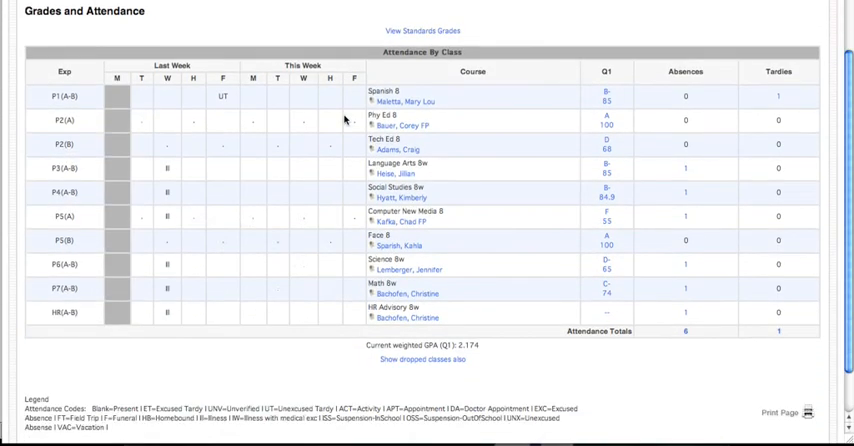
scroll("down", 3)
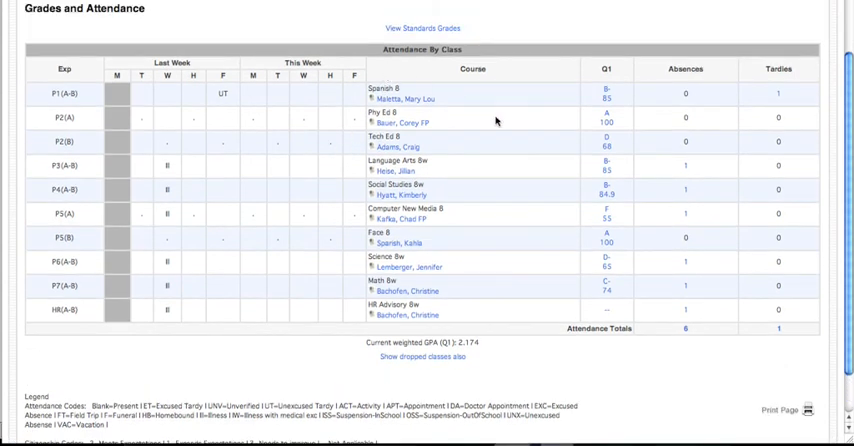
mouse_move(492, 208)
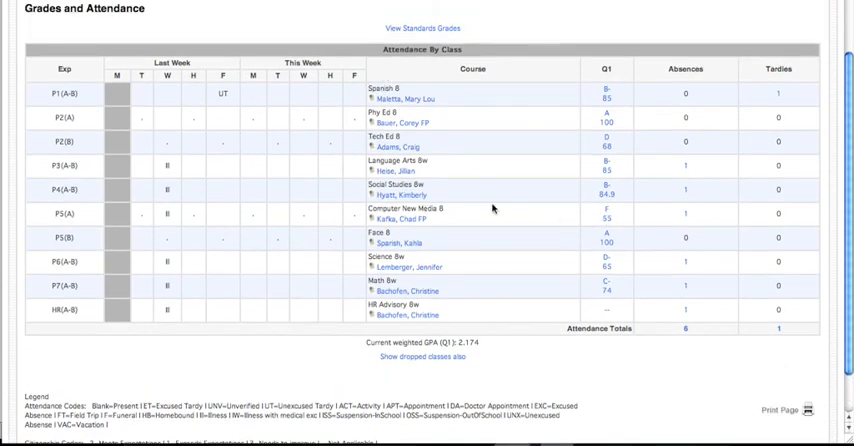